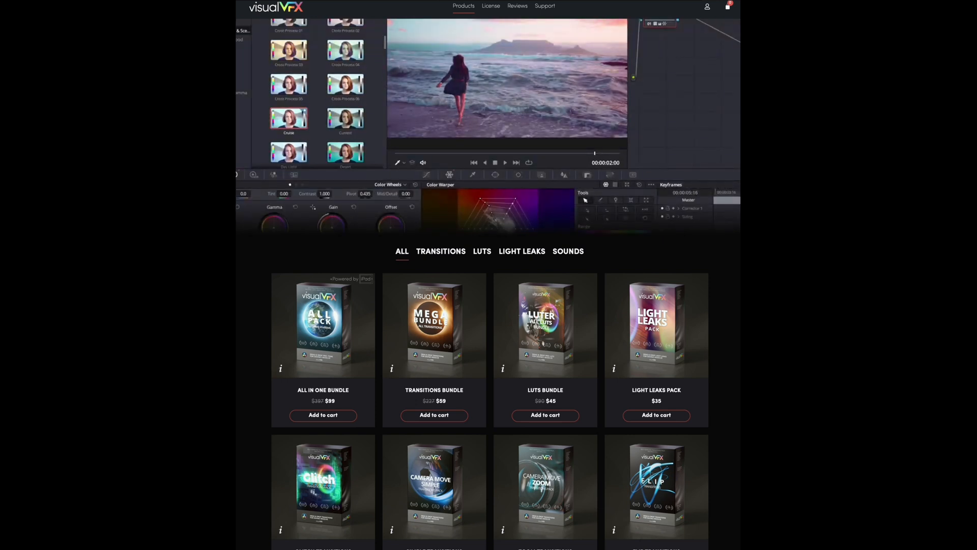
Scroll the Video Transitions list to reveal the Bright Light and Camera Move Simple groups.
{"action": "scroll", "scroll_direction": "down", "scroll_amount": 3}
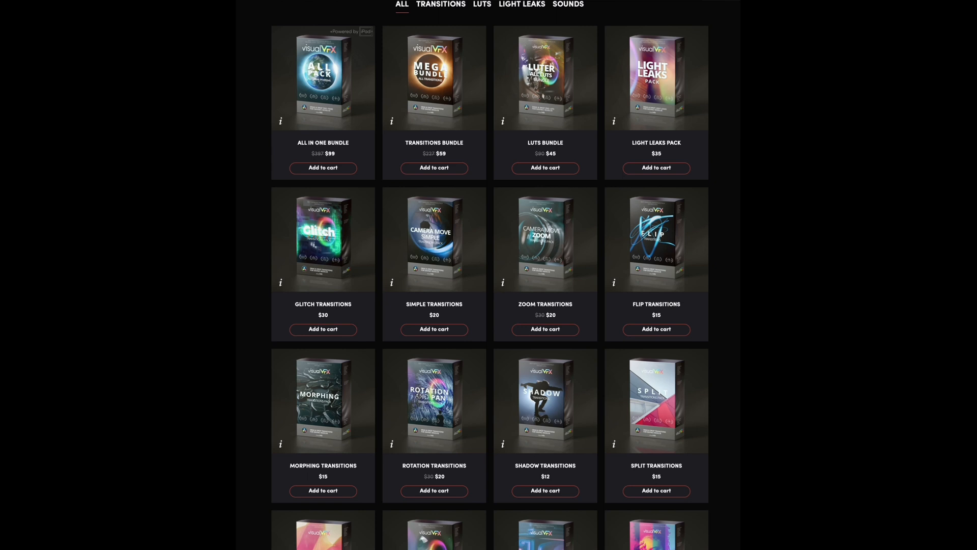
{"action": "scroll", "scroll_direction": "down", "scroll_amount": 3}
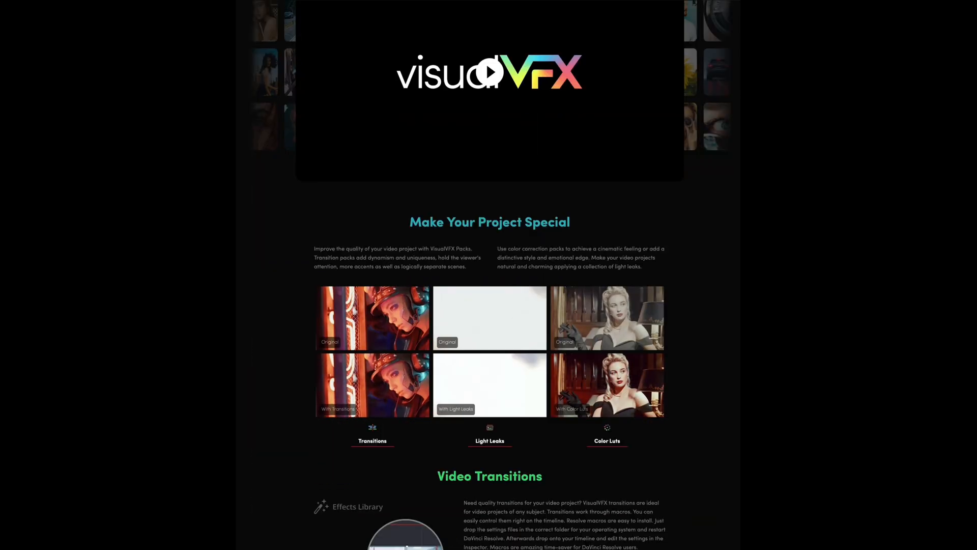
{"action": "scroll", "scroll_direction": "down", "scroll_amount": 3}
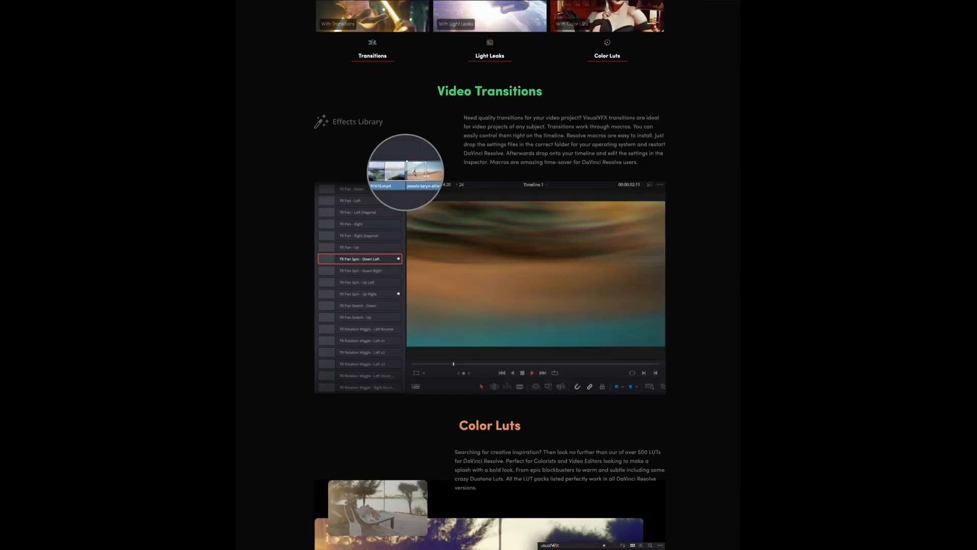
{"action": "scroll", "scroll_direction": "down", "scroll_amount": 3}
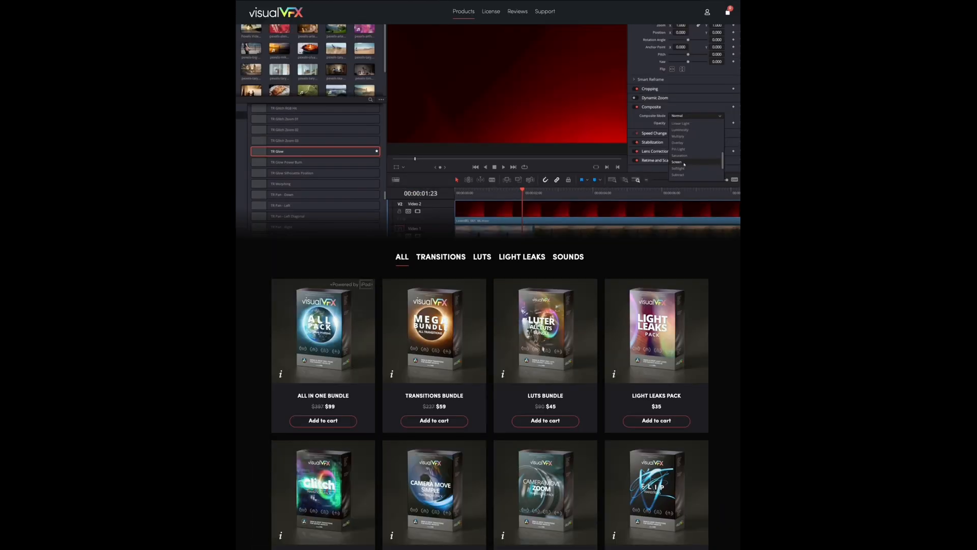
{"action": "left_click", "coordinate": [677, 161]}
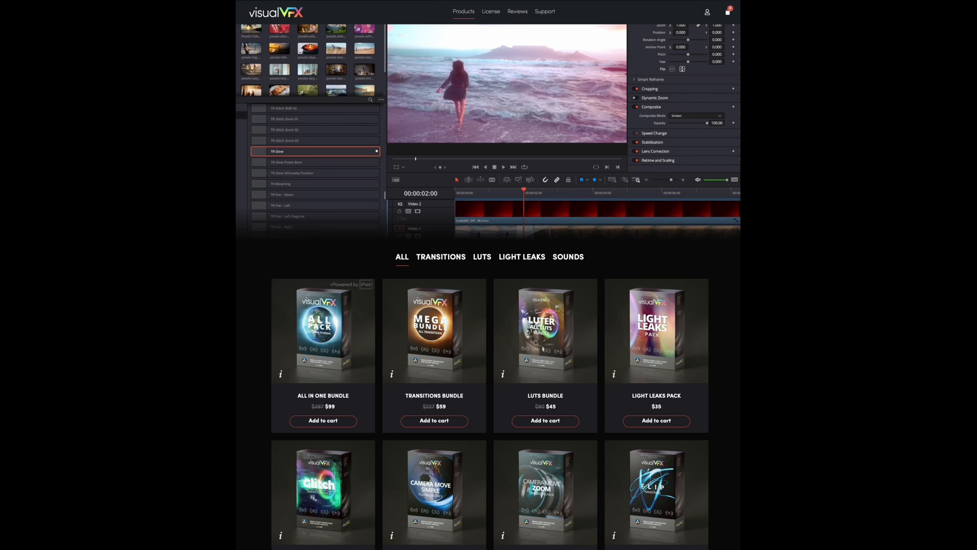
{"action": "left_click", "coordinate": [502, 166]}
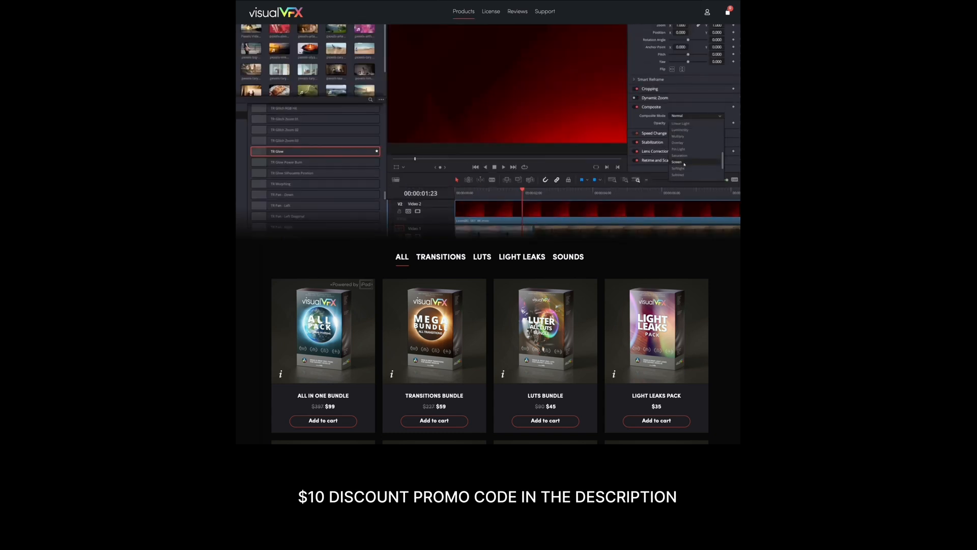
{"action": "left_click", "coordinate": [678, 162]}
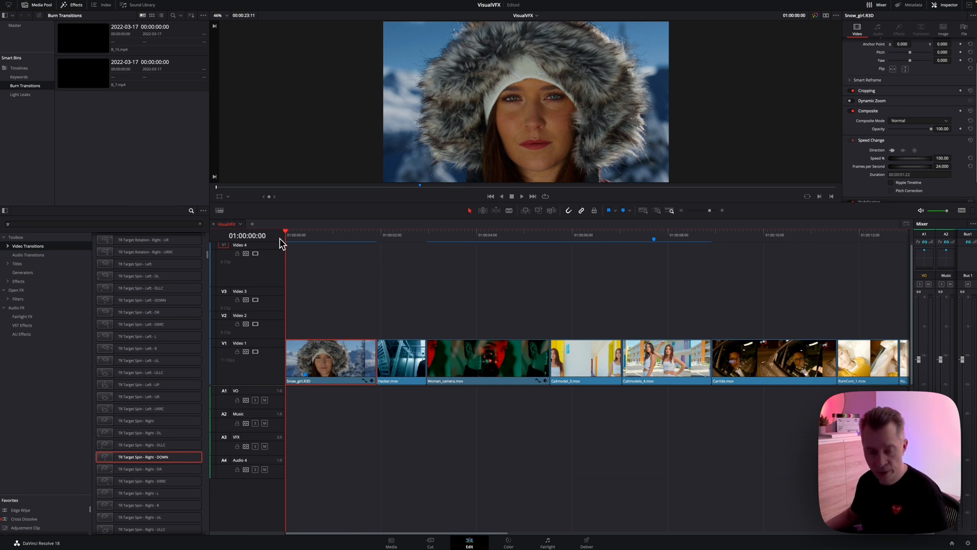
{"action": "mouse_move", "coordinate": [145, 157]}
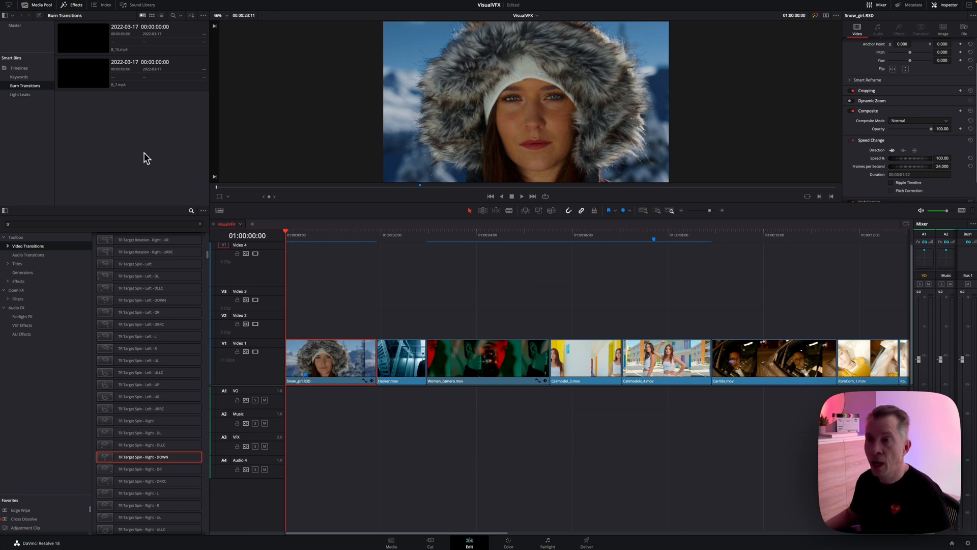
{"action": "mouse_move", "coordinate": [36, 93]}
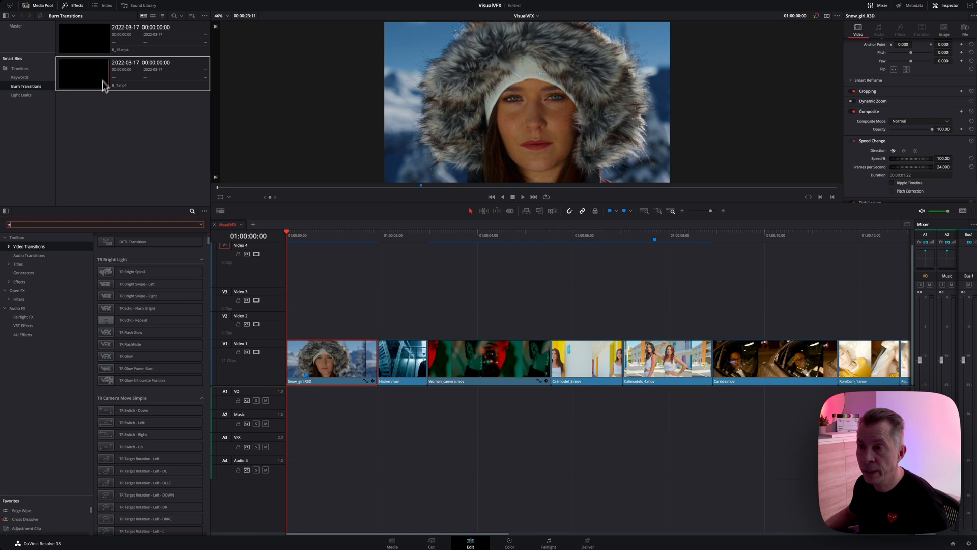
Drop B_7.mp4 onto Video 2 at the timeline start and trim its head shorter.
{"action": "left_click_drag", "start_coordinate": [84, 73], "coordinate": [317, 311]}
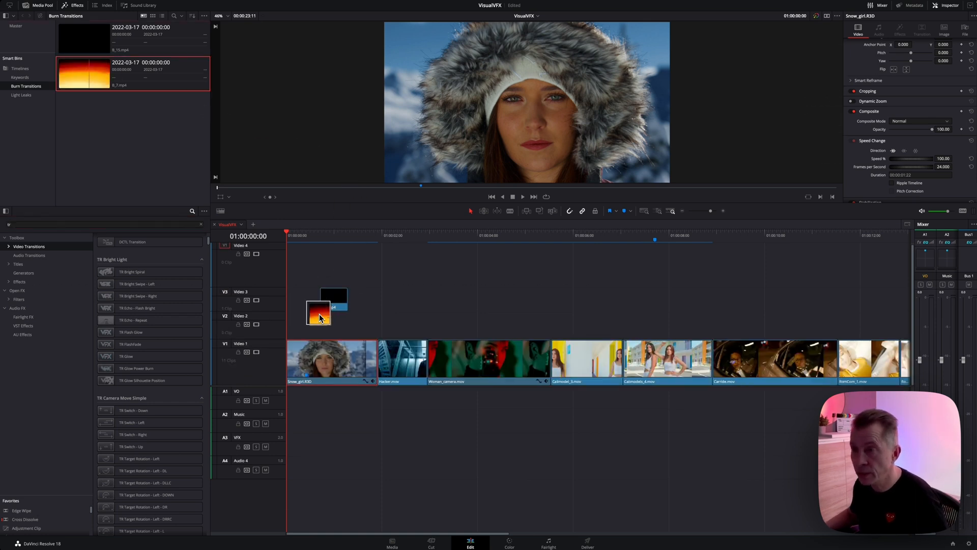
{"action": "left_click_drag", "start_coordinate": [318, 310], "coordinate": [299, 322]}
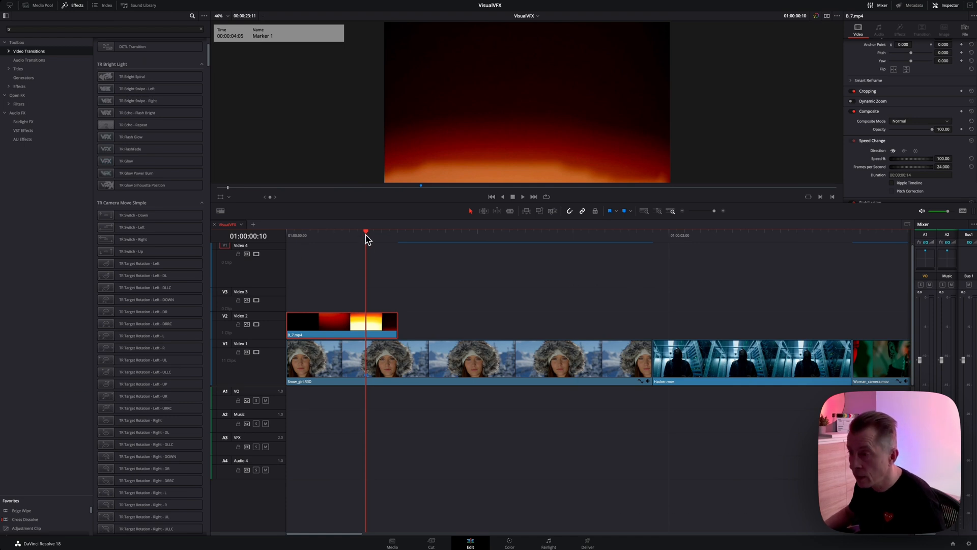
{"action": "left_click", "coordinate": [325, 232]}
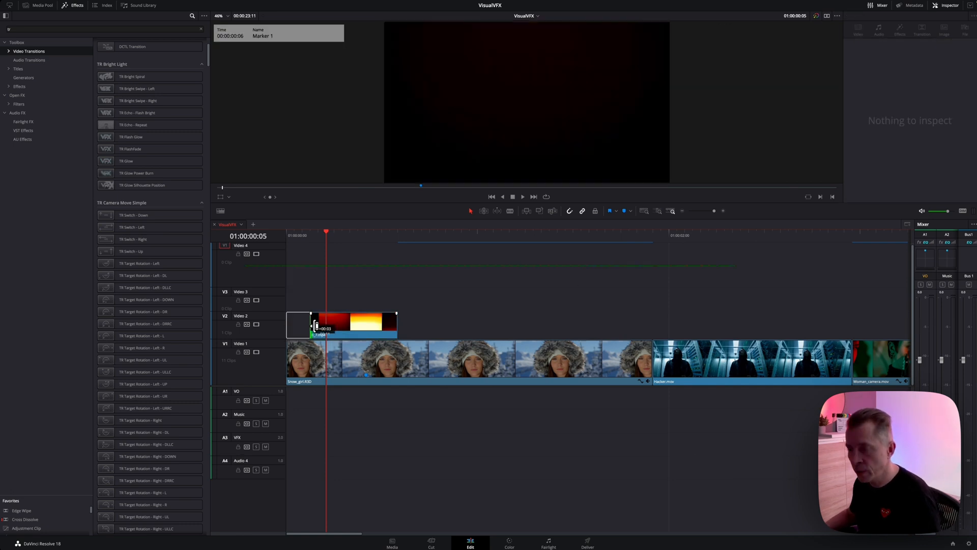
{"action": "left_click", "coordinate": [339, 324]}
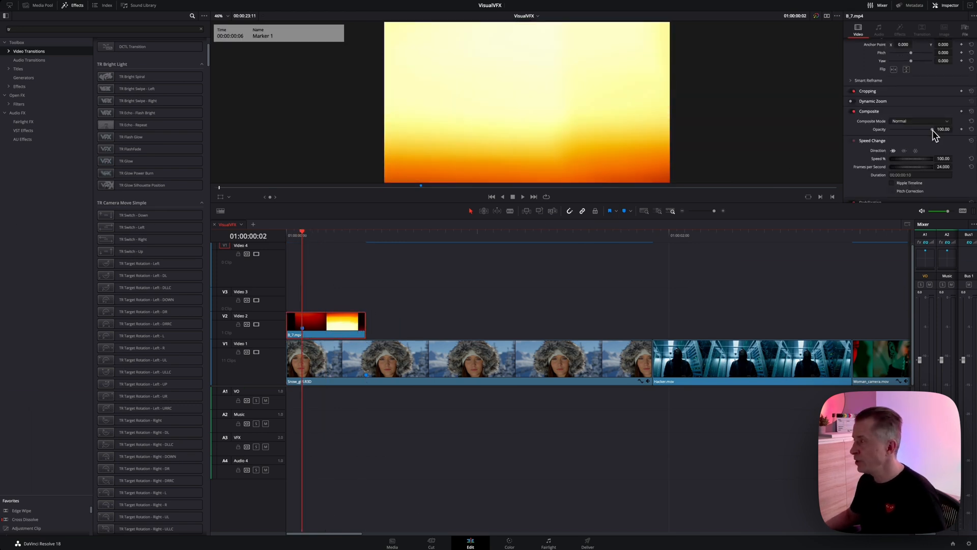
Set the B_7.mp4 burn clip to Screen composite mode and slow it to 20% speed.
{"action": "left_click", "coordinate": [919, 121]}
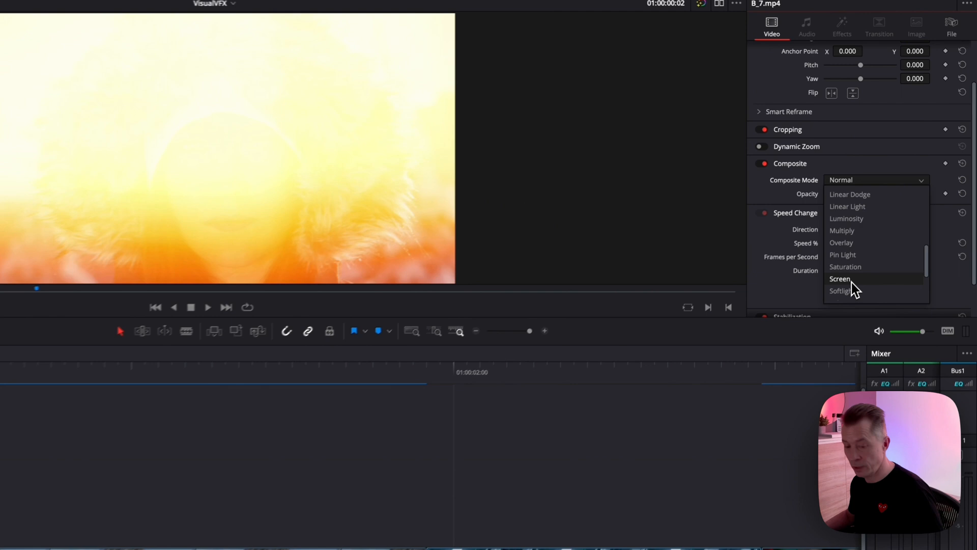
{"action": "left_click", "coordinate": [839, 278]}
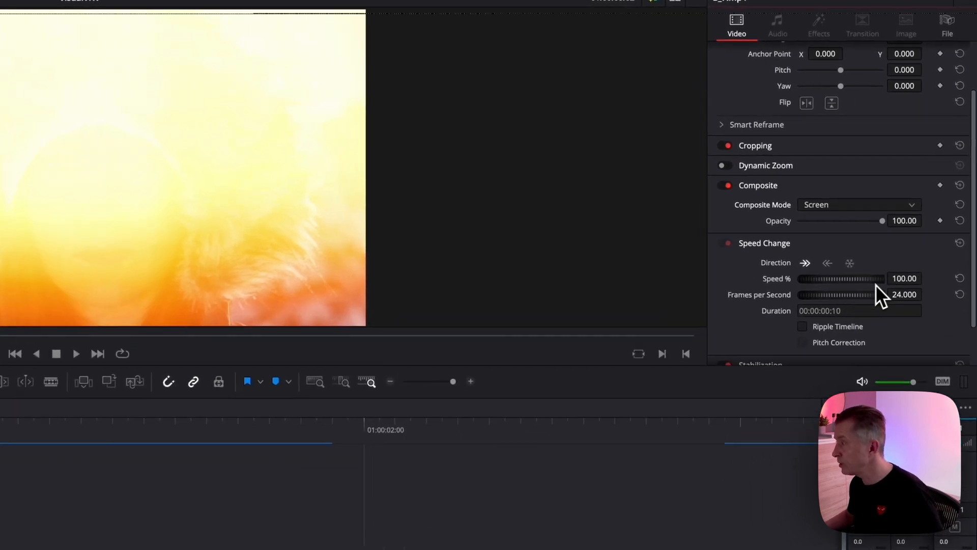
{"action": "left_click_drag", "start_coordinate": [881, 220], "coordinate": [861, 192]}
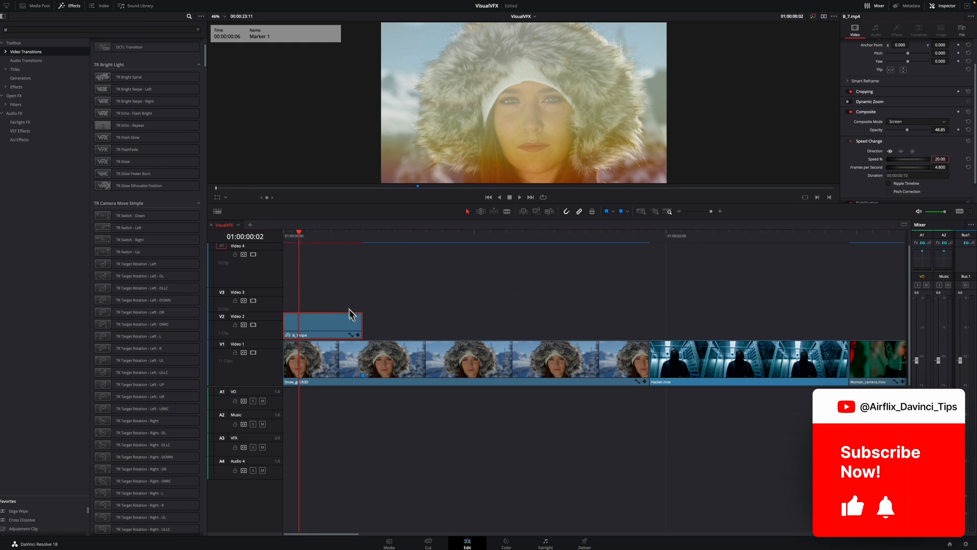
{"action": "mouse_move", "coordinate": [299, 245]}
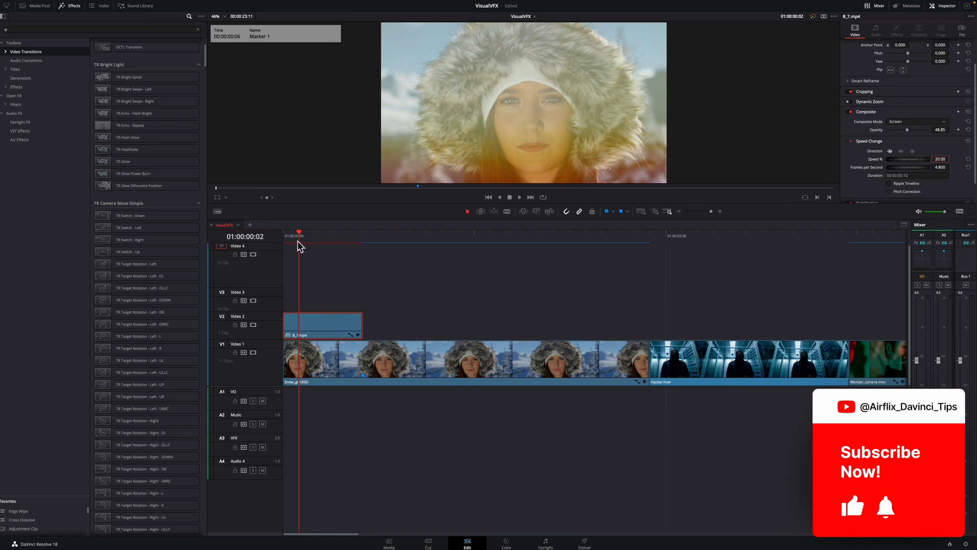
{"action": "mouse_move", "coordinate": [505, 286]}
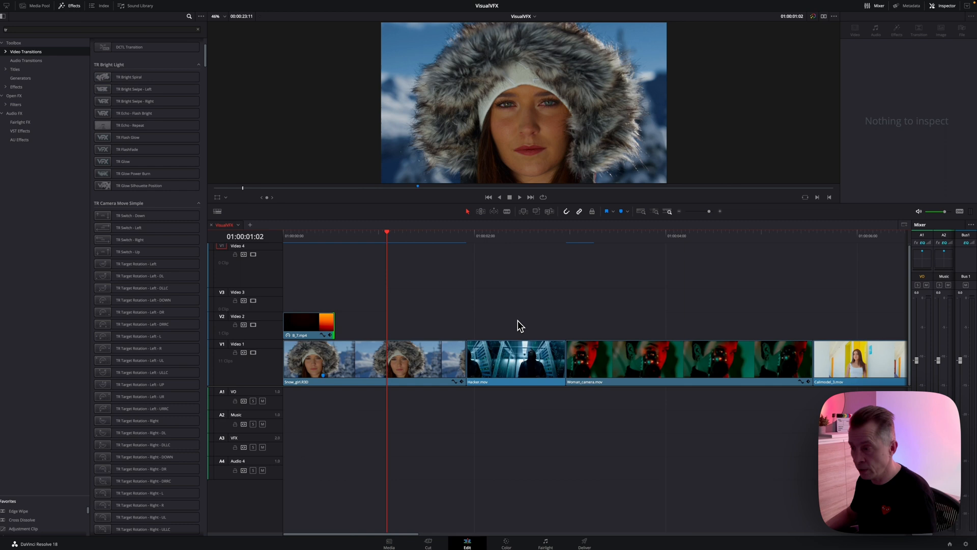
Move Hacker.mov from V1 up to V2, leaving a gap after the snow-girl shot.
{"action": "left_click", "coordinate": [466, 236]}
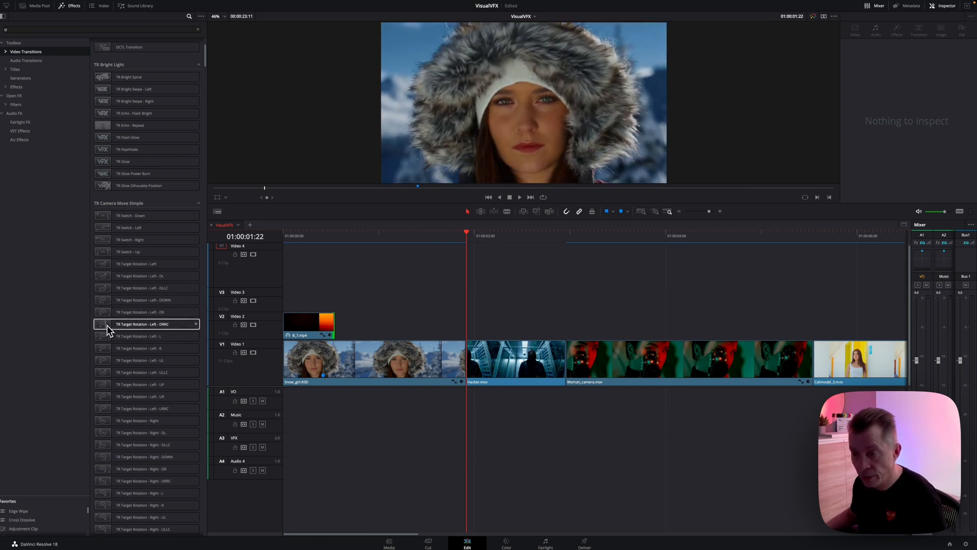
{"action": "left_click_drag", "start_coordinate": [147, 324], "coordinate": [455, 361]}
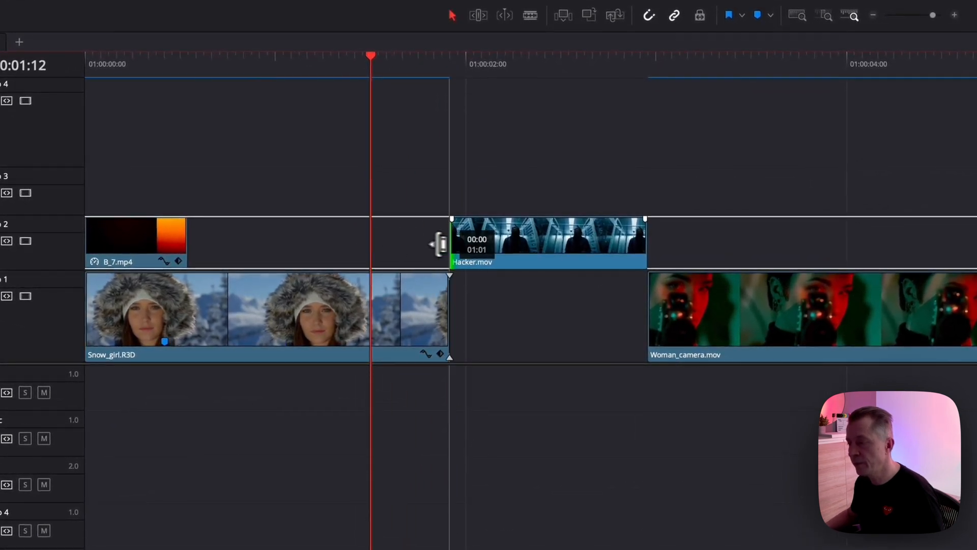
Apply TR Target Rotation - Left - DRRC to the snow-girl/Hacker cut and preview it.
{"action": "left_click", "coordinate": [249, 310]}
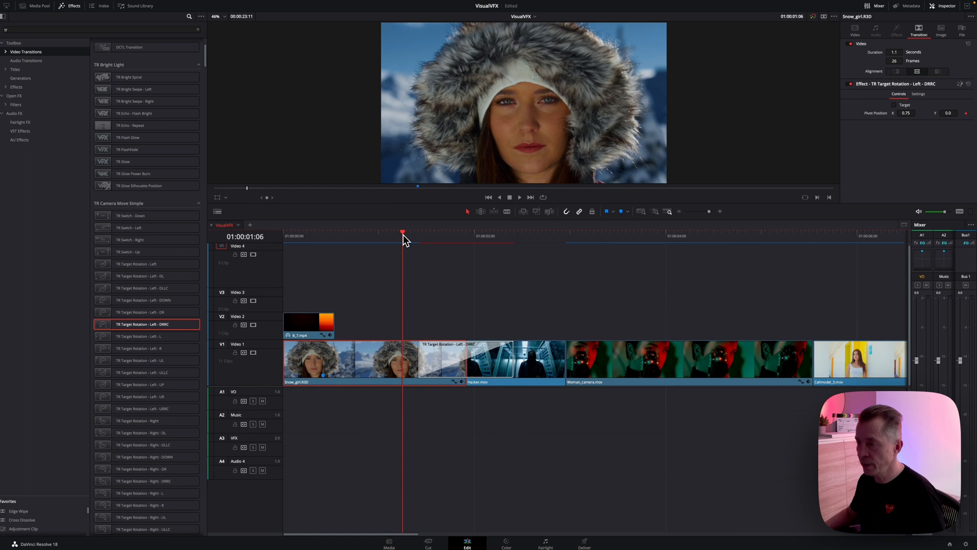
{"action": "left_click", "coordinate": [546, 232]}
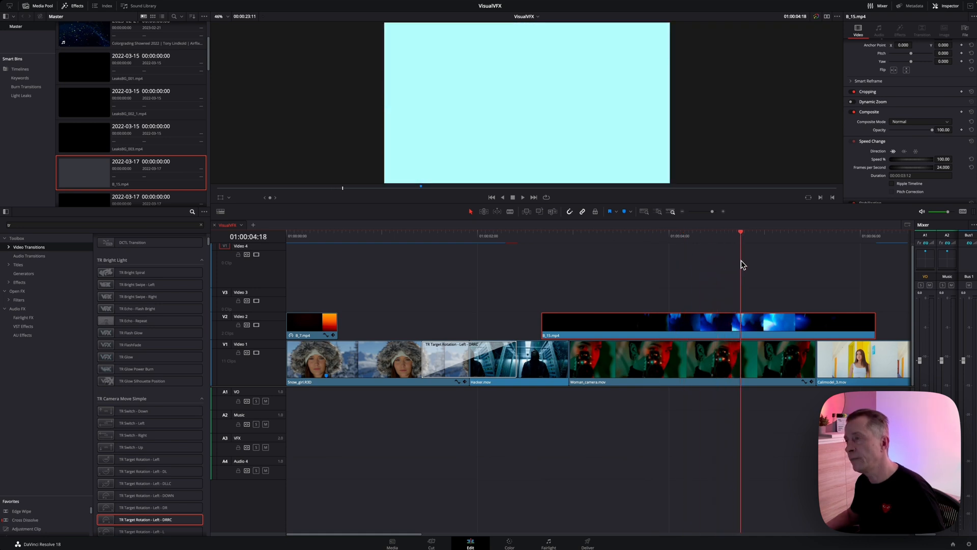
Set B_15.mp4 to Screen composite mode with opacity around 37.4.
{"action": "left_click", "coordinate": [707, 322]}
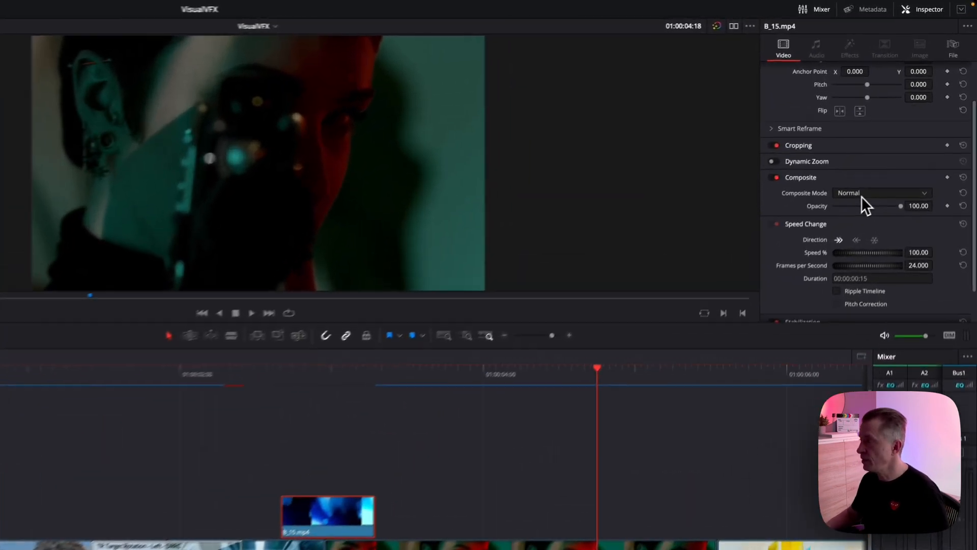
{"action": "left_click", "coordinate": [879, 192]}
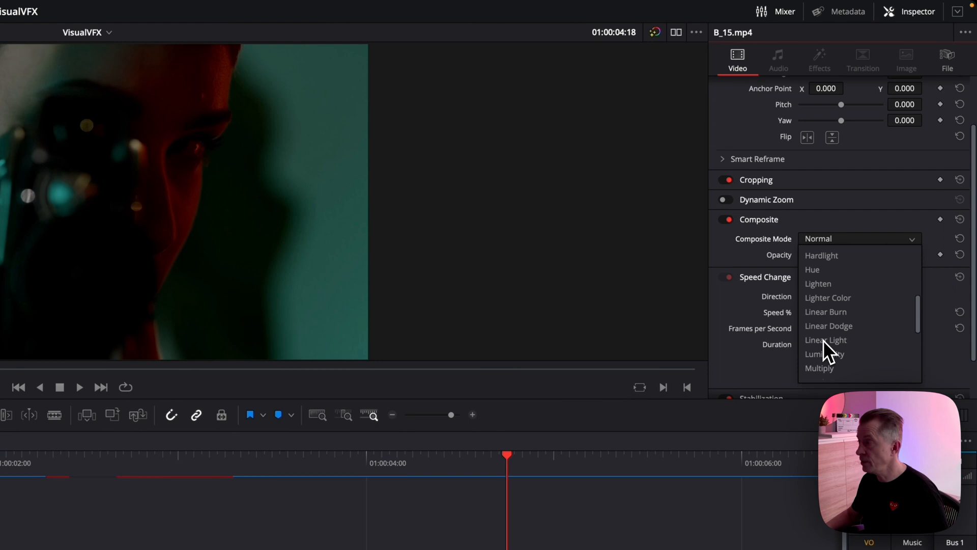
{"action": "scroll", "scroll_direction": "down", "scroll_amount": 3}
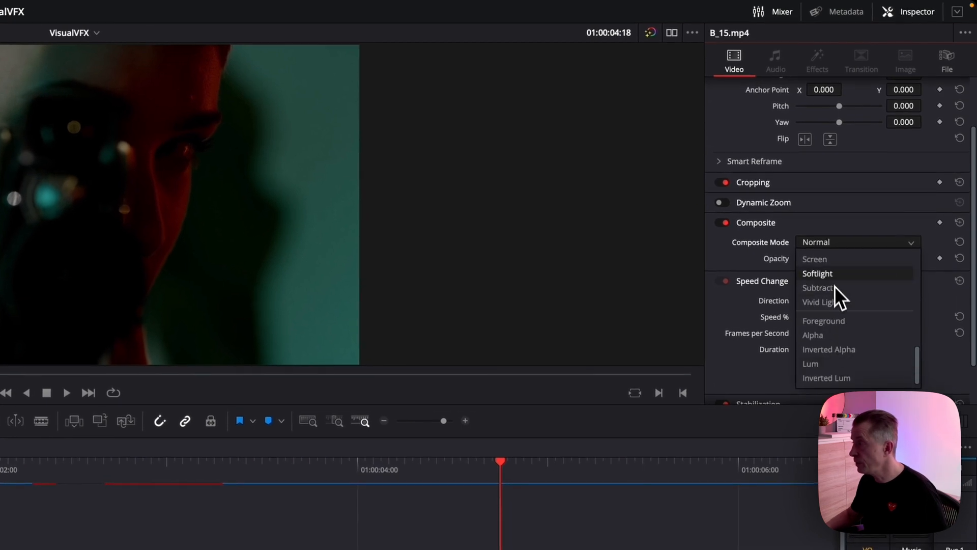
{"action": "left_click", "coordinate": [813, 258]}
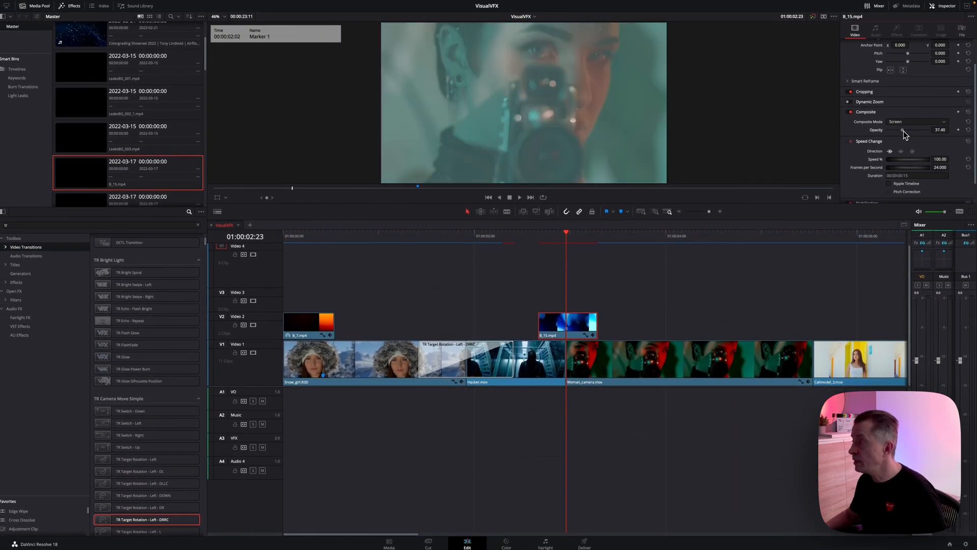
{"action": "left_click_drag", "start_coordinate": [904, 130], "coordinate": [908, 129]}
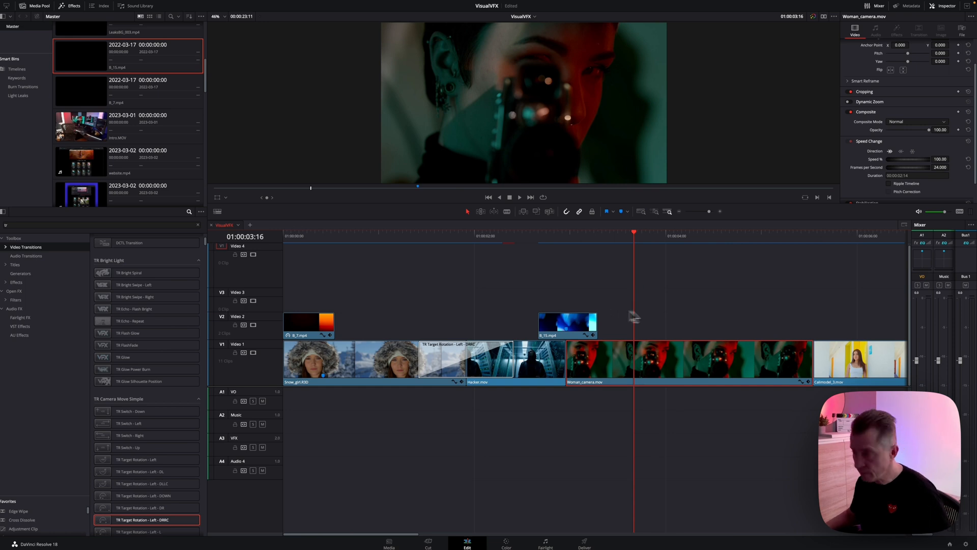
{"action": "mouse_move", "coordinate": [673, 319]}
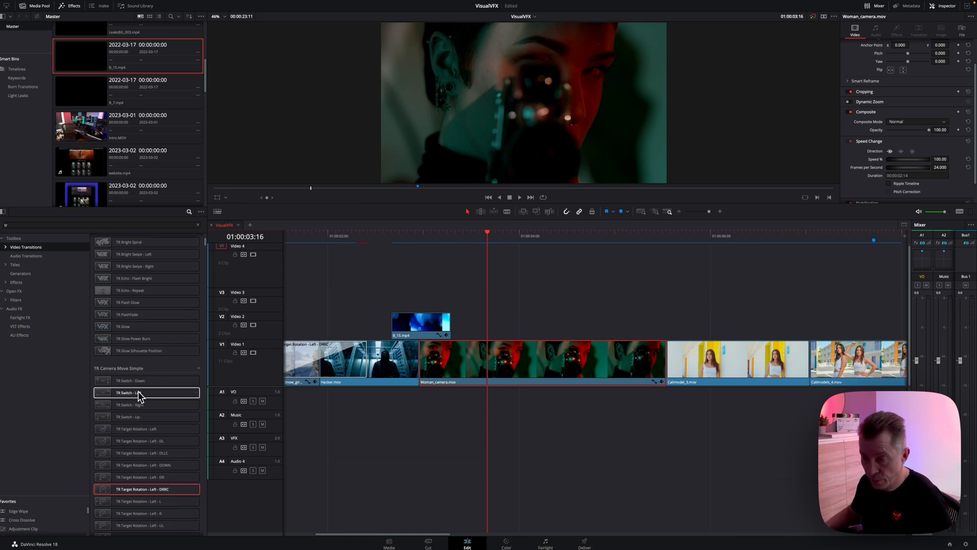
Scroll the Video Transitions list to find TR Target Rotation - Right - DOWN.
{"action": "scroll", "scroll_direction": "down", "scroll_amount": 3}
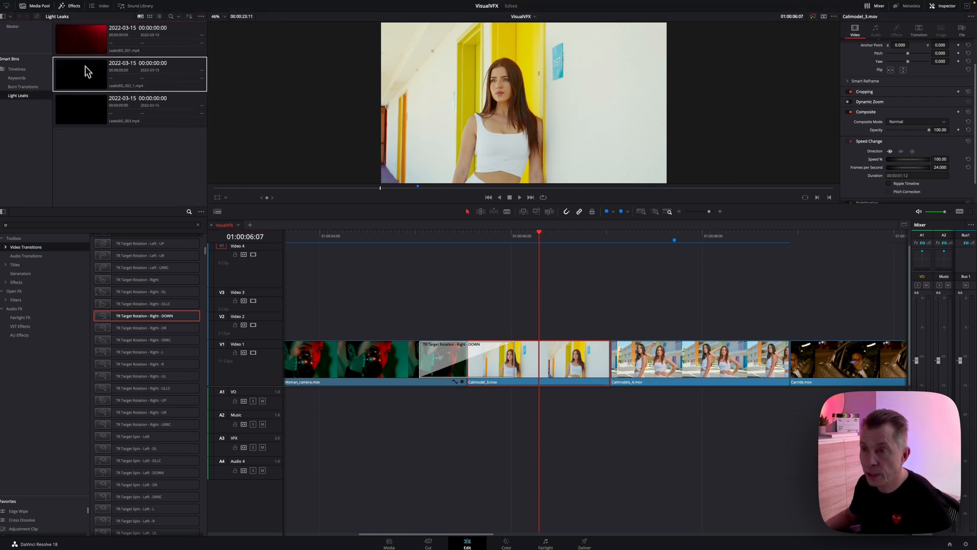
Drag LeaksBG_002_1.mp4 onto Video 2 above Calimodel_3 and Calimodels_4.
{"action": "left_click_drag", "start_coordinate": [80, 73], "coordinate": [586, 290]}
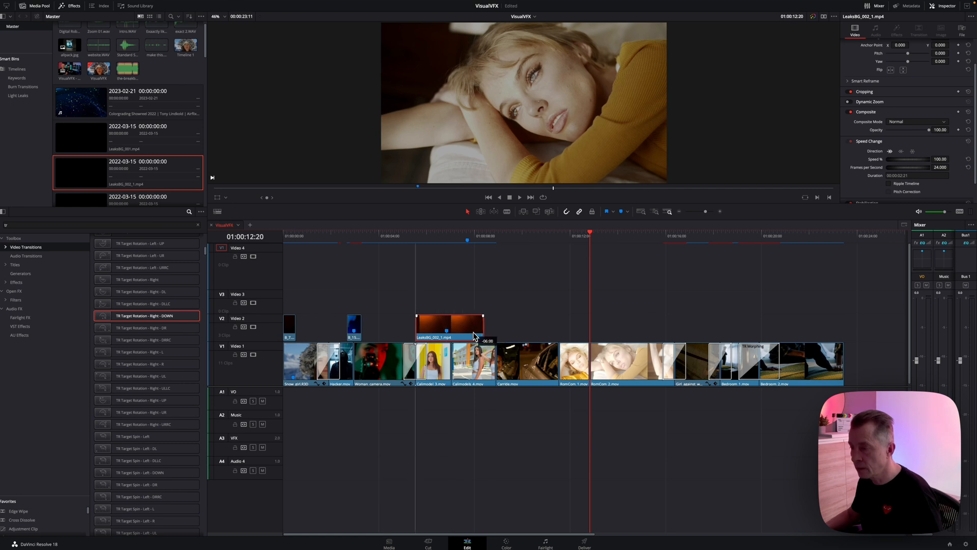
{"action": "left_click", "coordinate": [443, 236]}
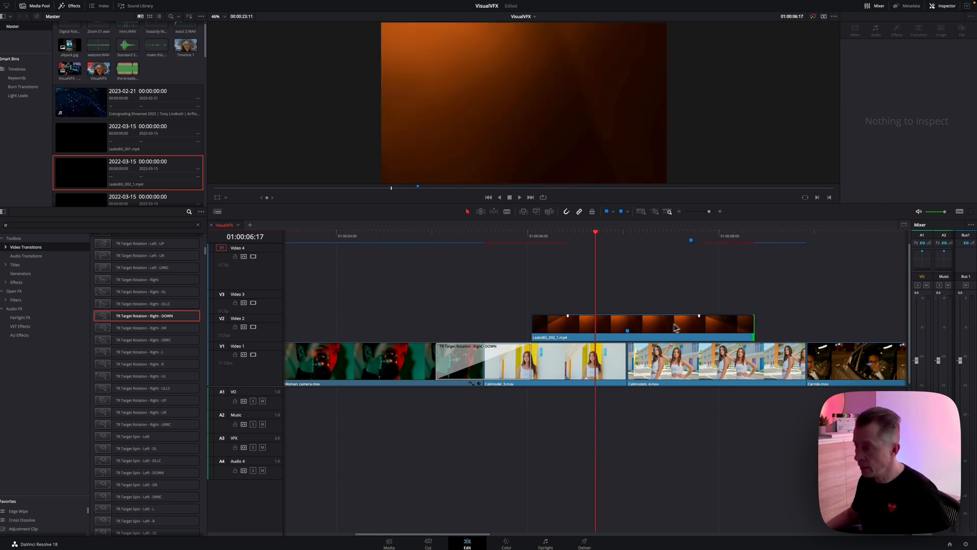
Select LeaksBG_002_1.mp4 and choose a new Composite Mode in the Inspector.
{"action": "left_click", "coordinate": [872, 208]}
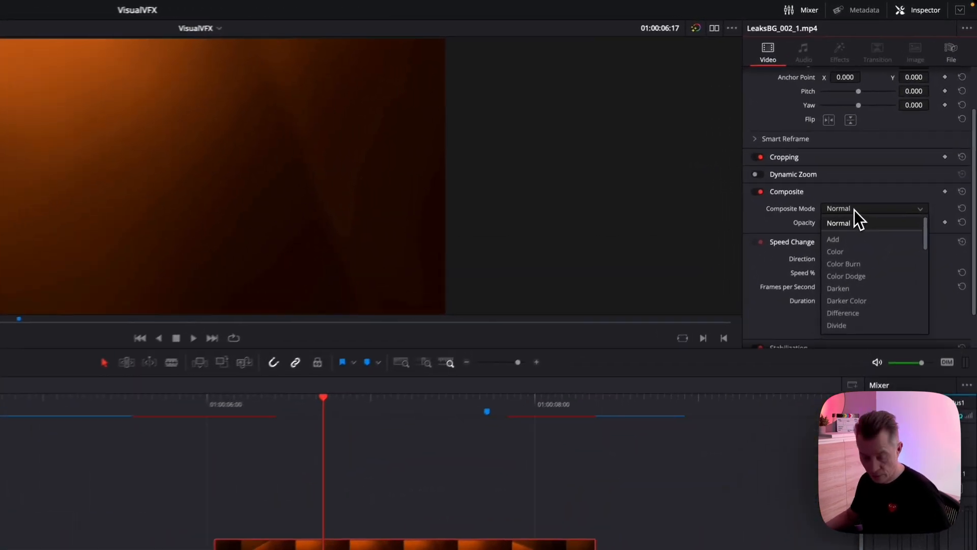
{"action": "left_click", "coordinate": [832, 238]}
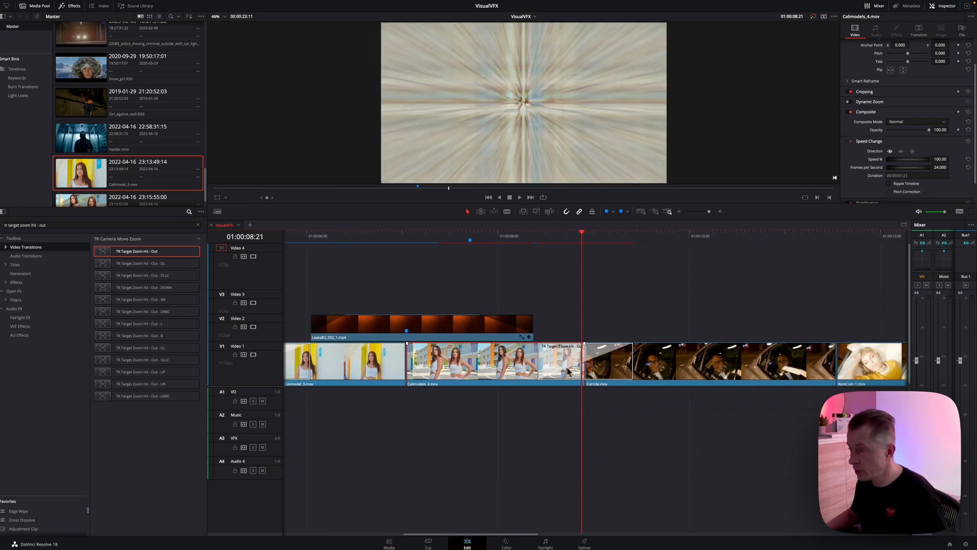
Move the playhead just before the TR Target Zoom Hit - Out transition to preview it.
{"action": "left_click", "coordinate": [560, 361]}
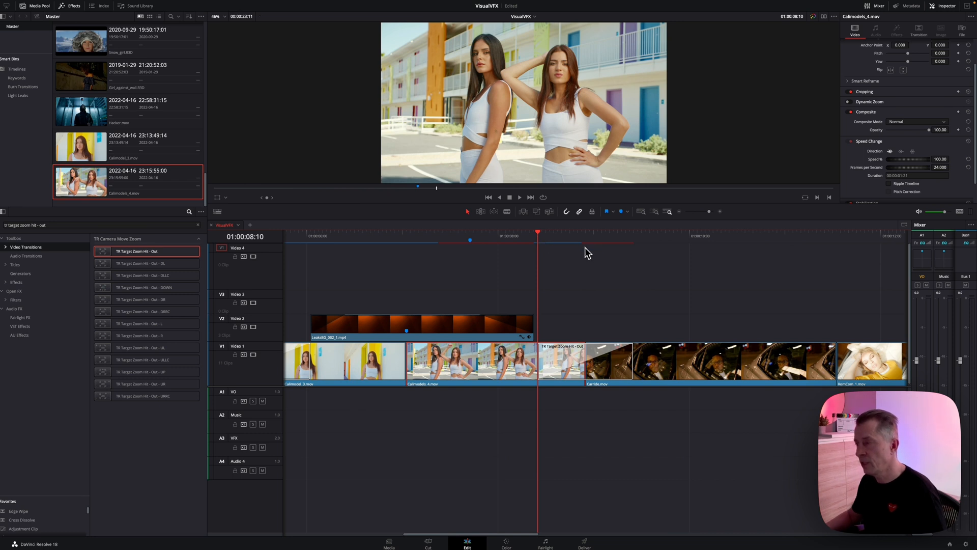
{"action": "mouse_move", "coordinate": [591, 254]}
{"action": "type", "text": "tr split"}
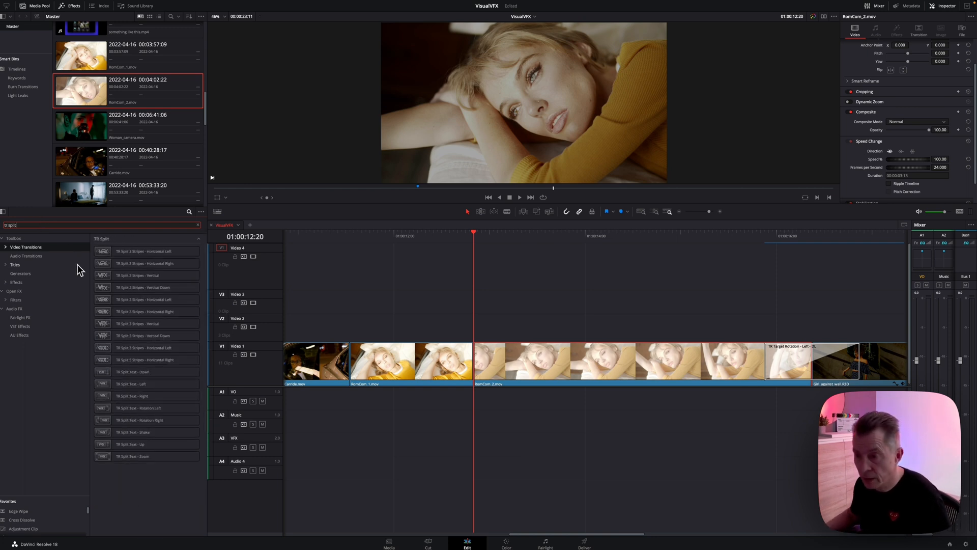
Place TR Split 3 Stripes - Horizontal Right on the RomCom_1/RomCom_2 cut and preview it.
{"action": "left_click", "coordinate": [147, 335]}
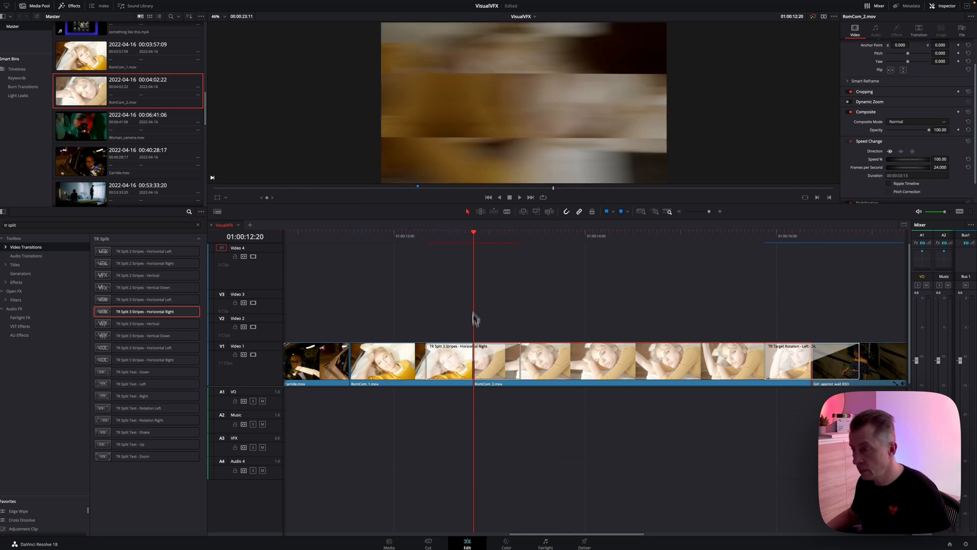
{"action": "left_click", "coordinate": [480, 361]}
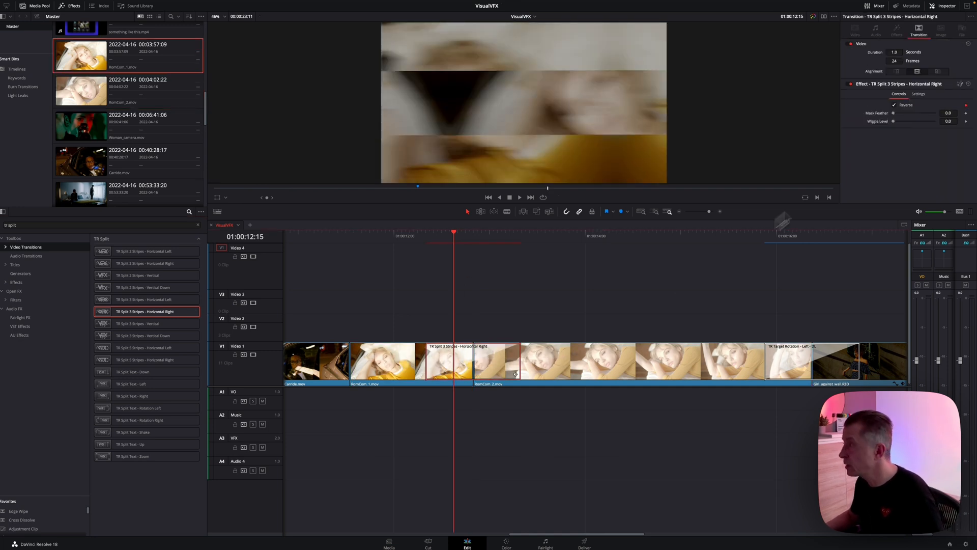
{"action": "left_click", "coordinate": [424, 236]}
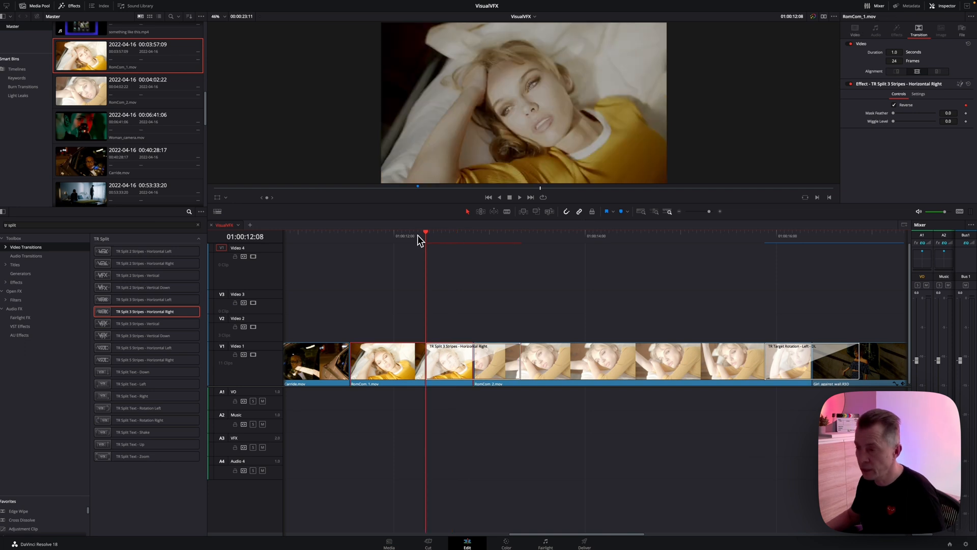
{"action": "left_click", "coordinate": [519, 196]}
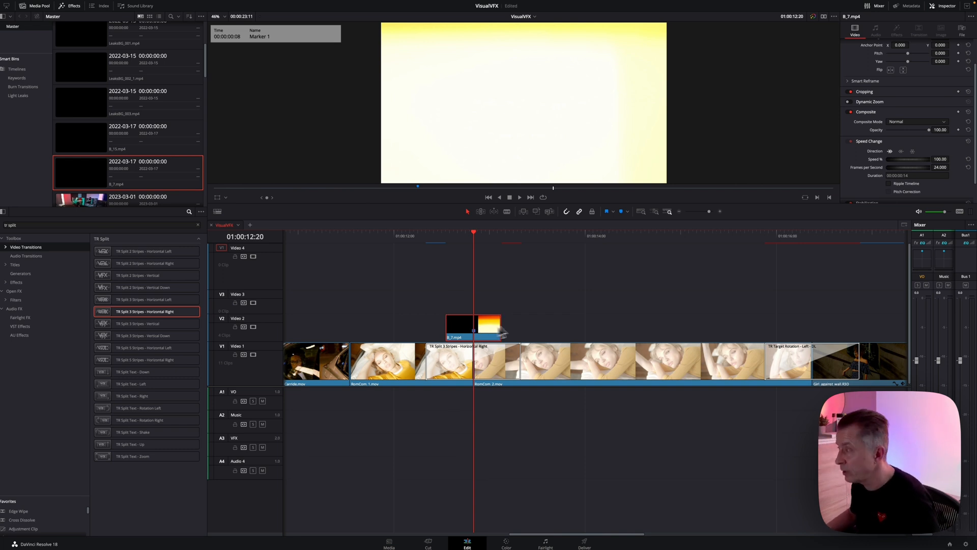
Set the B_7 clip to Screen composite mode at about 71% opacity, then play it back.
{"action": "left_click", "coordinate": [916, 122]}
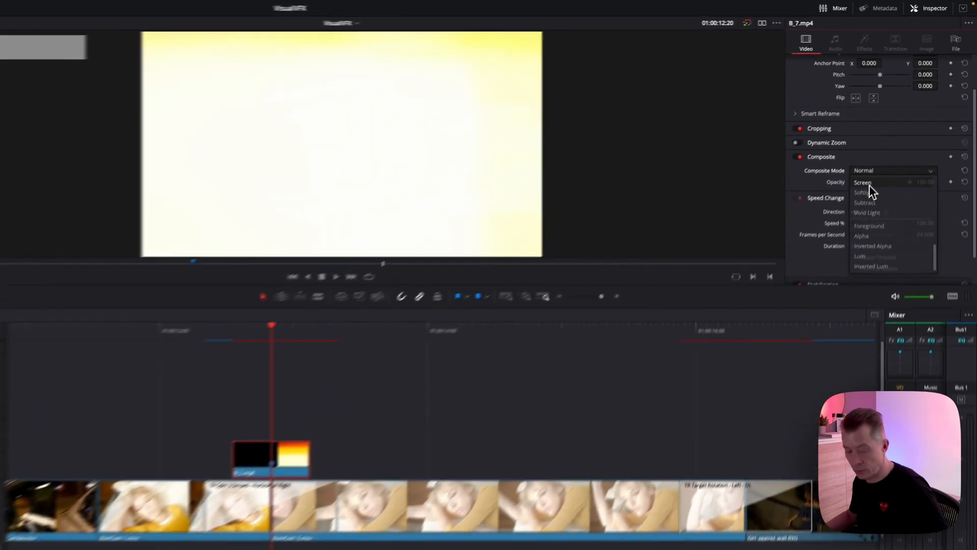
{"action": "left_click", "coordinate": [863, 182]}
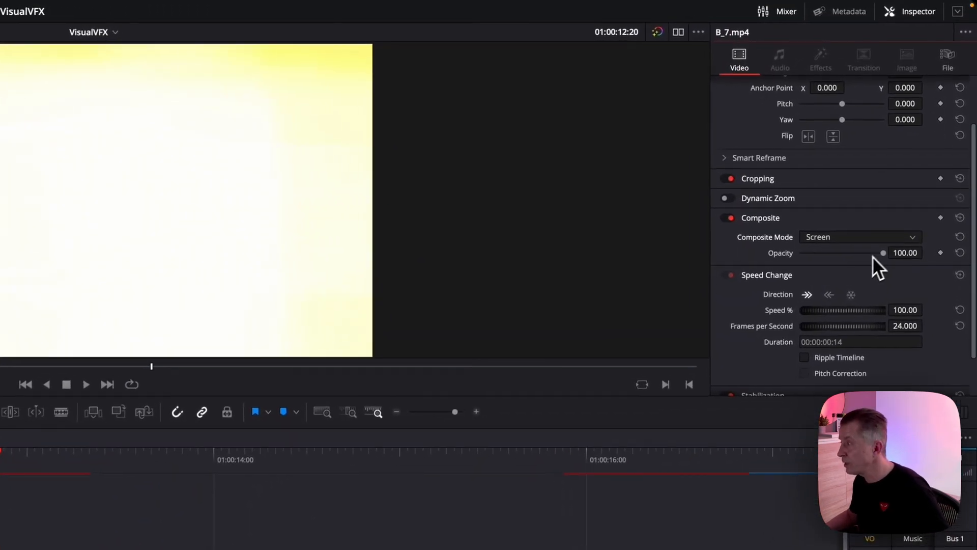
{"action": "left_click_drag", "start_coordinate": [882, 253], "coordinate": [874, 220]}
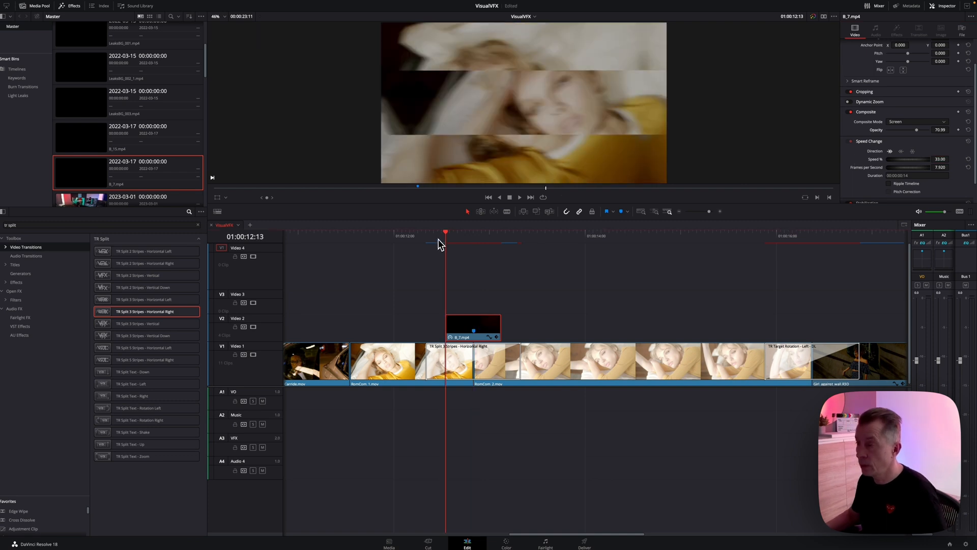
{"action": "left_click", "coordinate": [426, 232]}
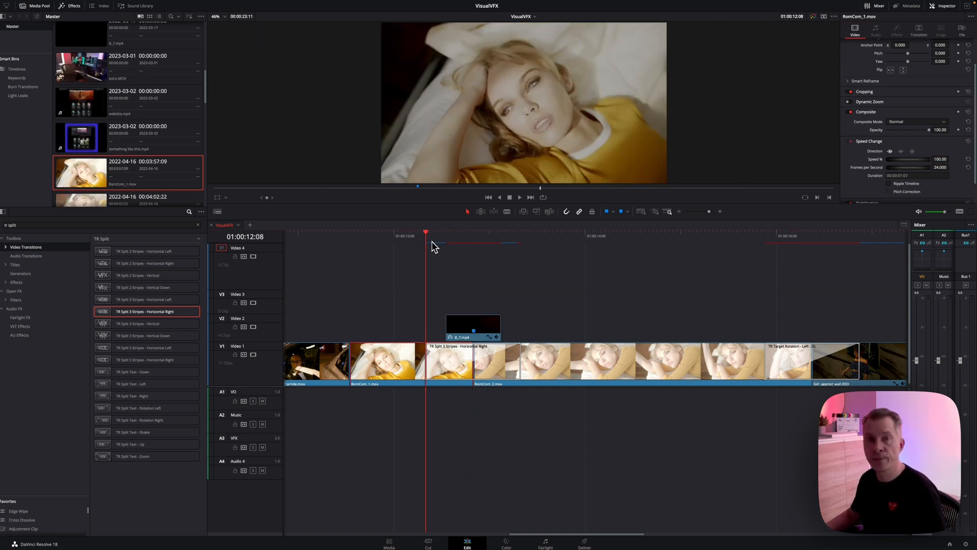
{"action": "mouse_move", "coordinate": [555, 261]}
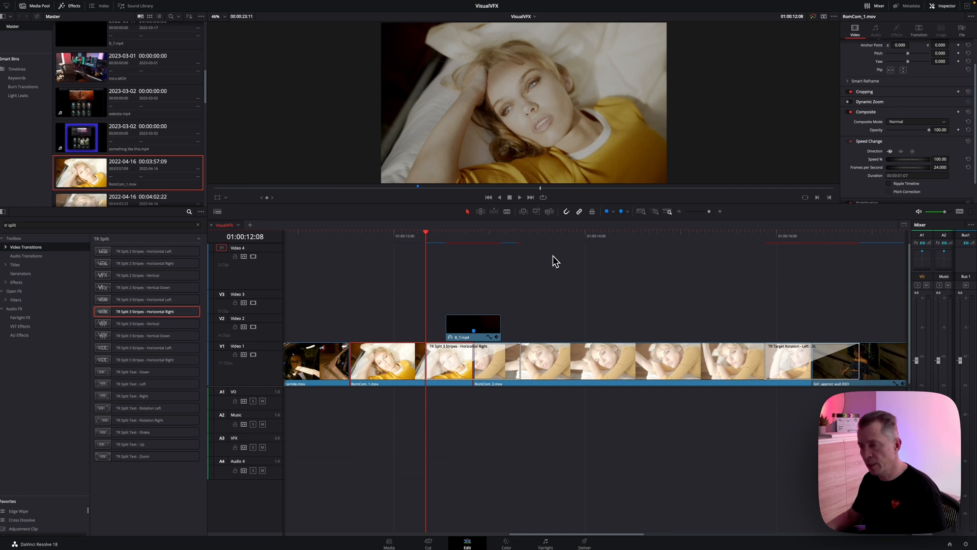
{"action": "left_click", "coordinate": [519, 197]}
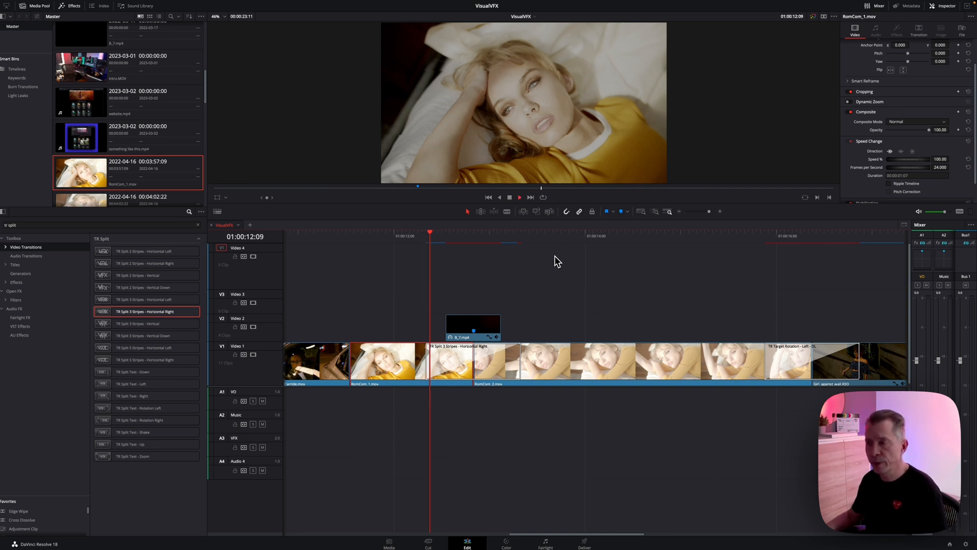